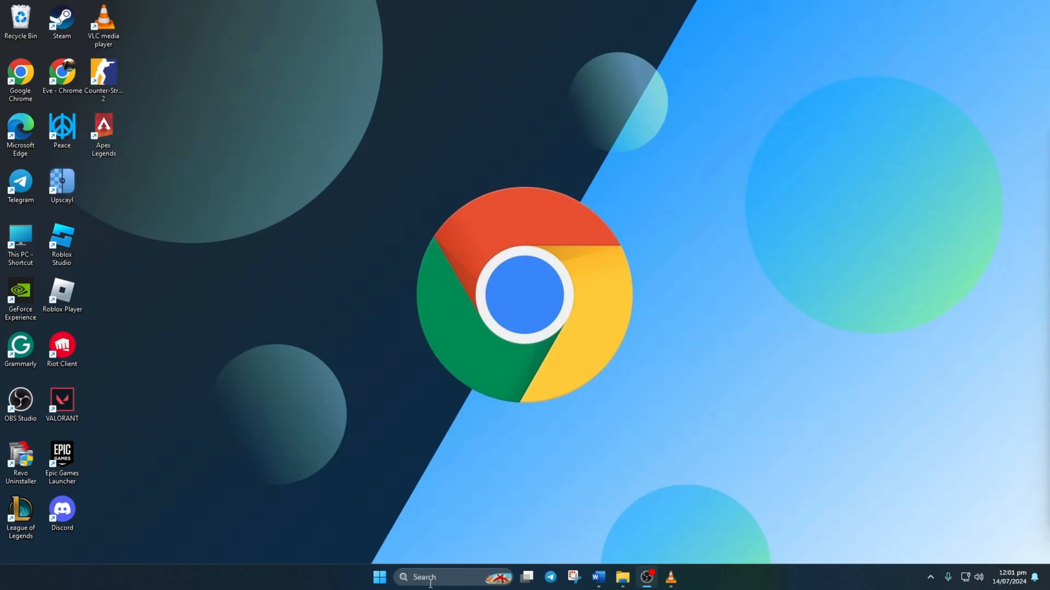
Launch Command Prompt as administrator from the taskbar search for 'cmd'
{"action": "type", "text": "cmd"}
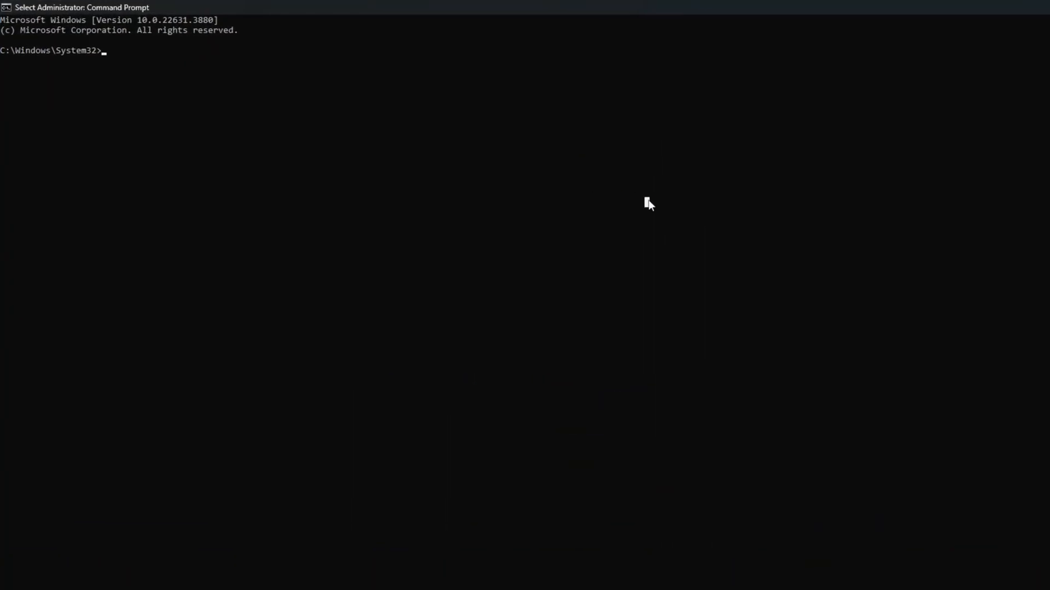
Run netsh winsock reset, ipconfig /flushdns, then ipconfig /release and /renew to refresh the IP
{"action": "type", "text": "netsh winsock re"}
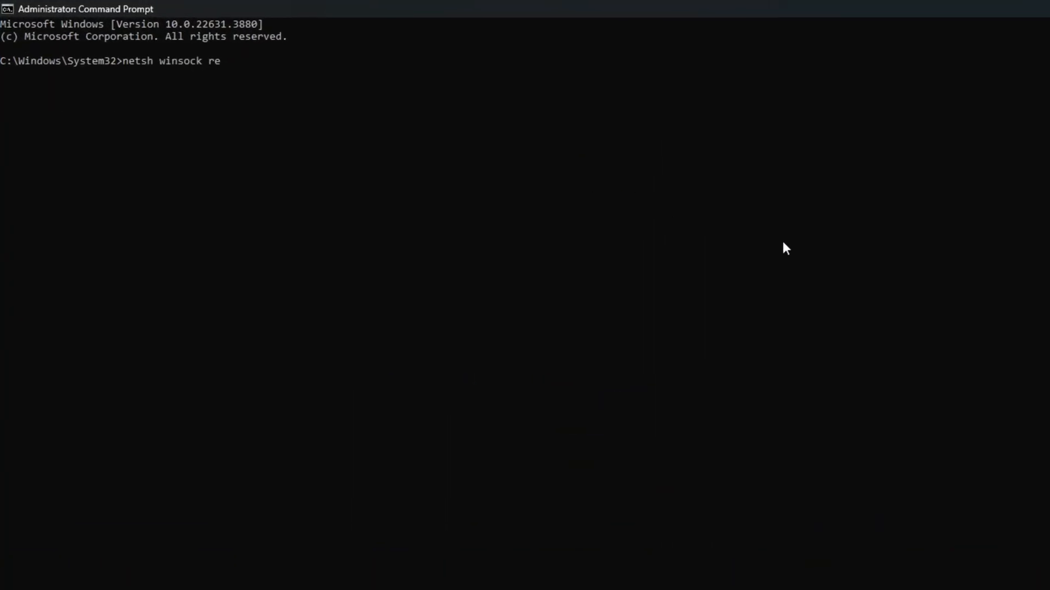
{"action": "key", "text": "Return"}
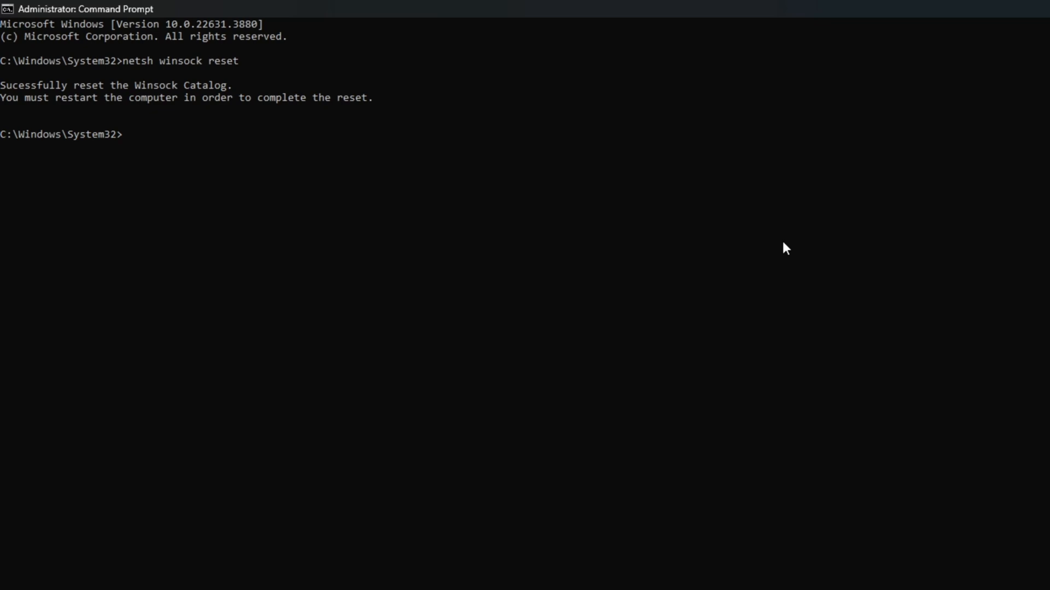
{"action": "type", "text": "ipconfig"}
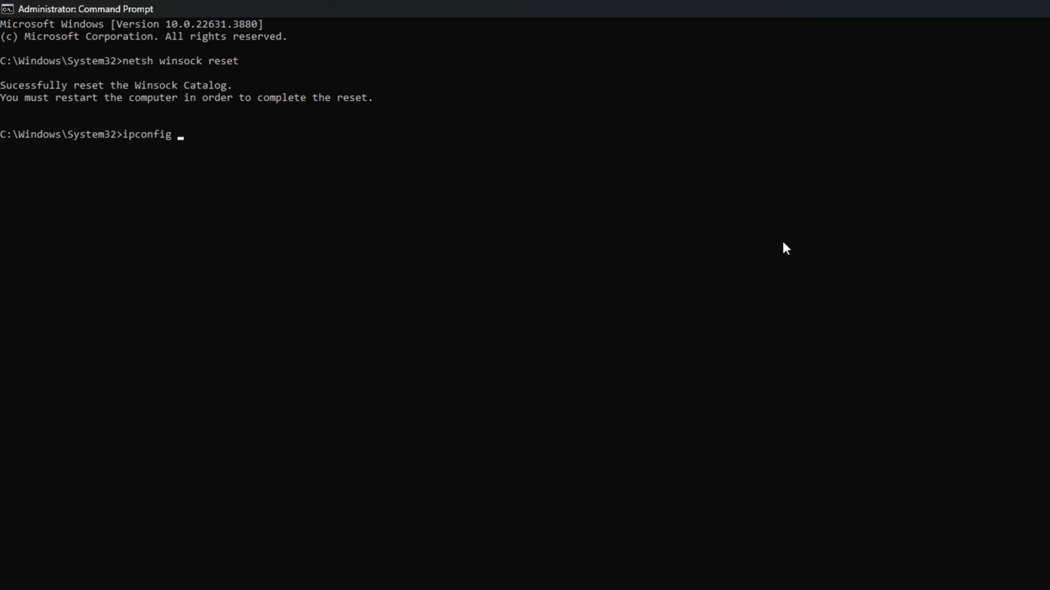
{"action": "type", "text": "/flushdn"}
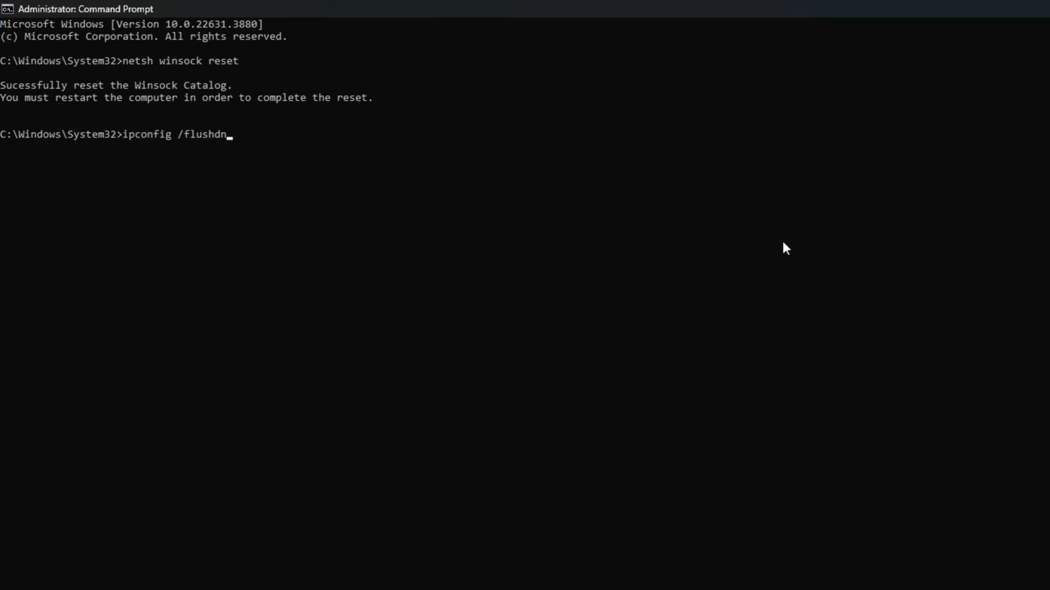
{"action": "key", "text": "Return"}
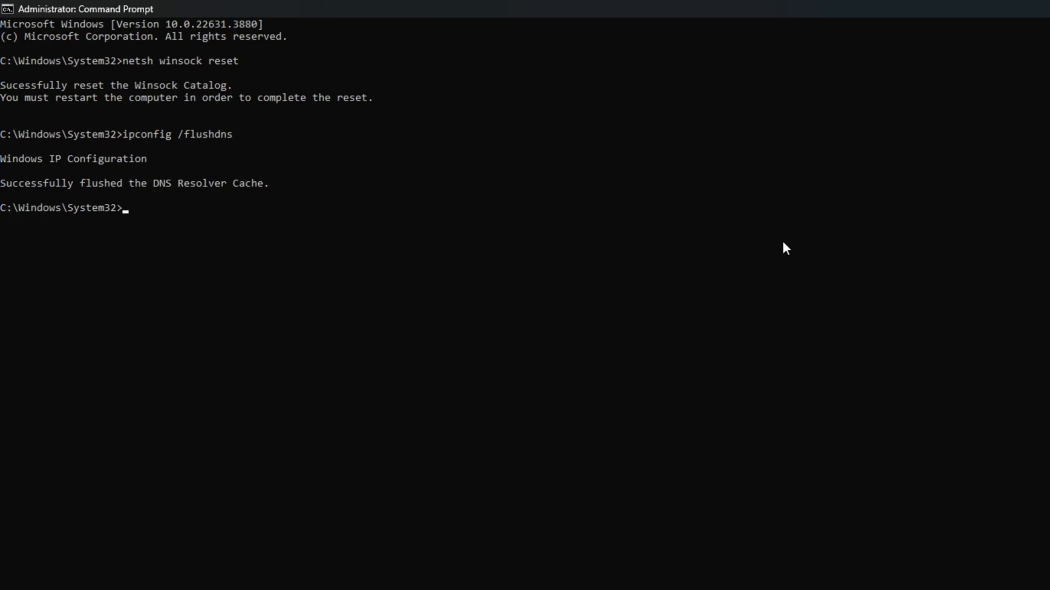
{"action": "type", "text": "ipconfig /release"}
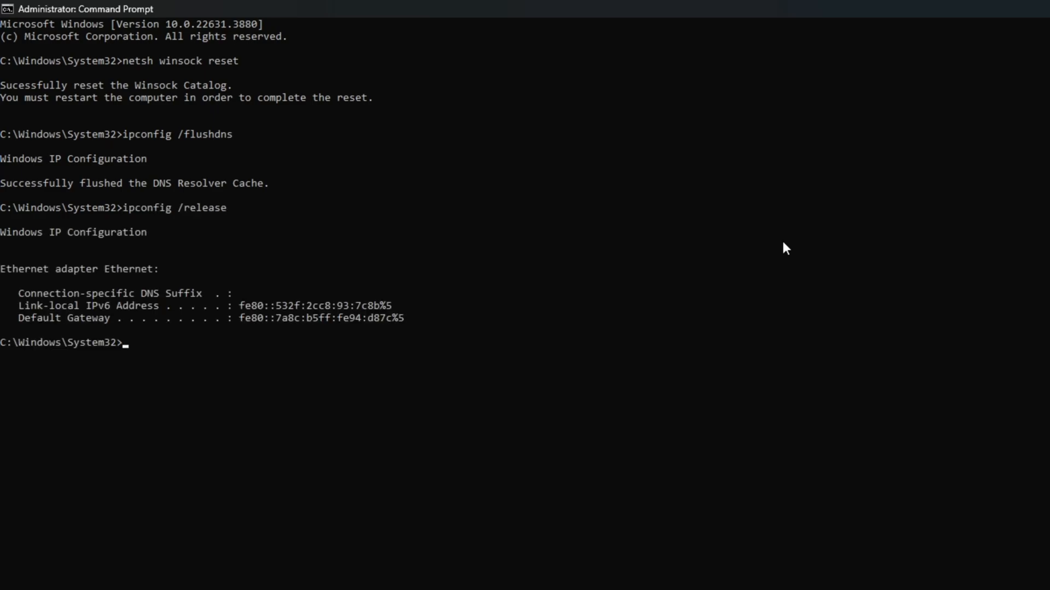
{"action": "type", "text": "ipconfig /renew"}
{"action": "type", "text": "netsh int ip reset"}
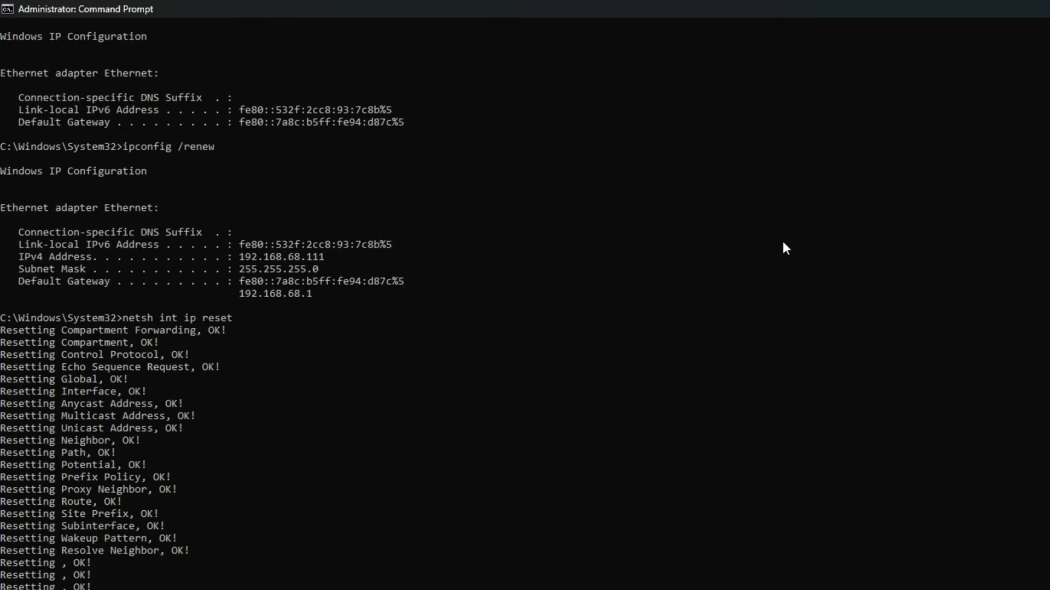
{"action": "mouse_move", "coordinate": [627, 463]}
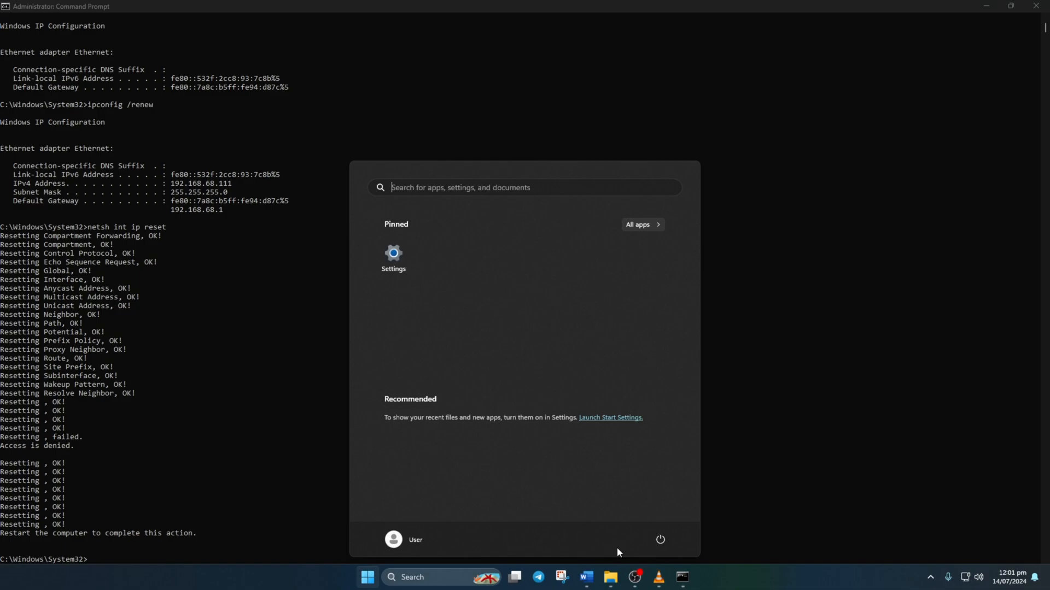
Restart the computer from the Start menu power options to finish the TCP/IP reset
{"action": "left_click", "coordinate": [658, 539]}
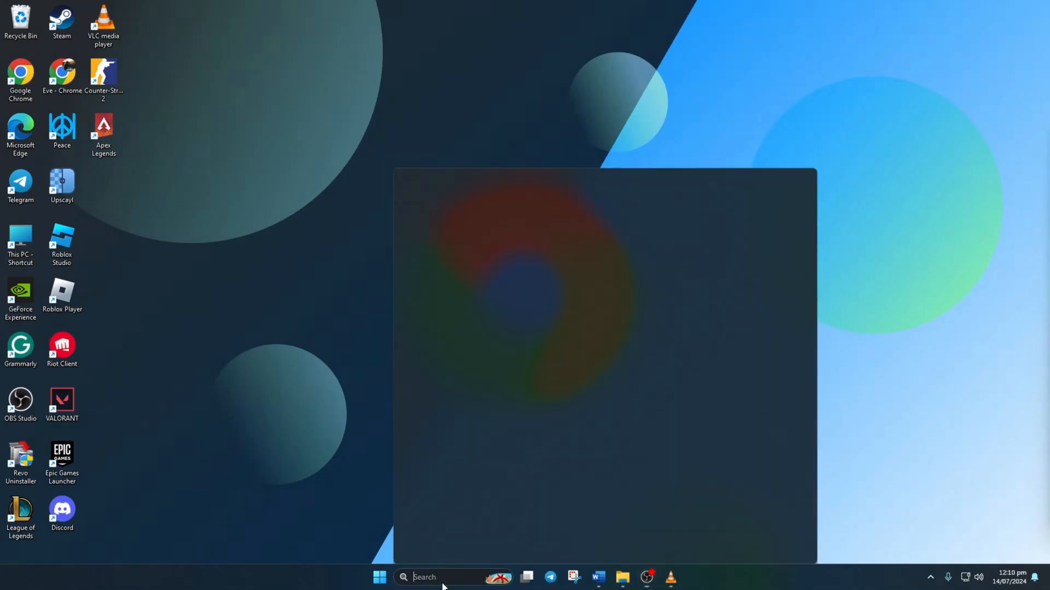
From a fresh Command Prompt, ping 1.1.1.1 and then 8.8.8.8 to confirm connectivity
{"action": "type", "text": "cmd"}
{"action": "type", "text": "ping 1.1.1"}
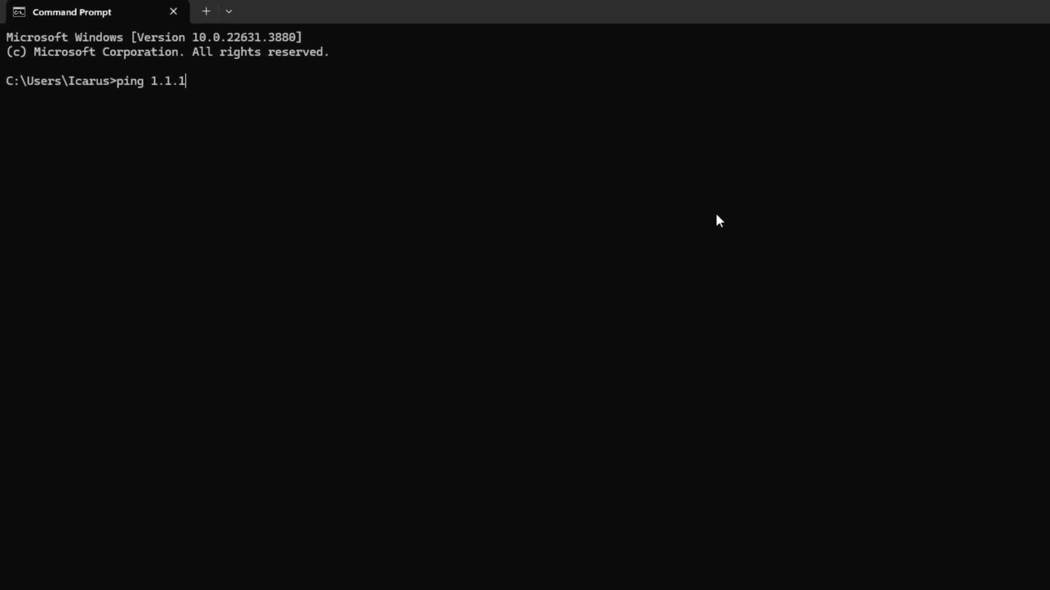
{"action": "key", "text": "Return"}
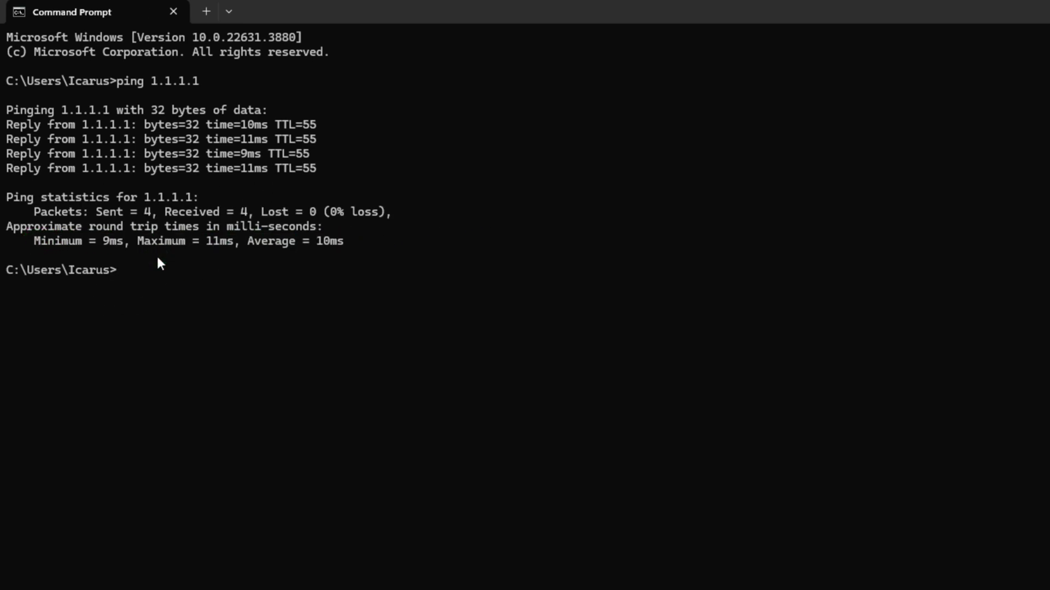
{"action": "type", "text": "ping 8.8.8."}
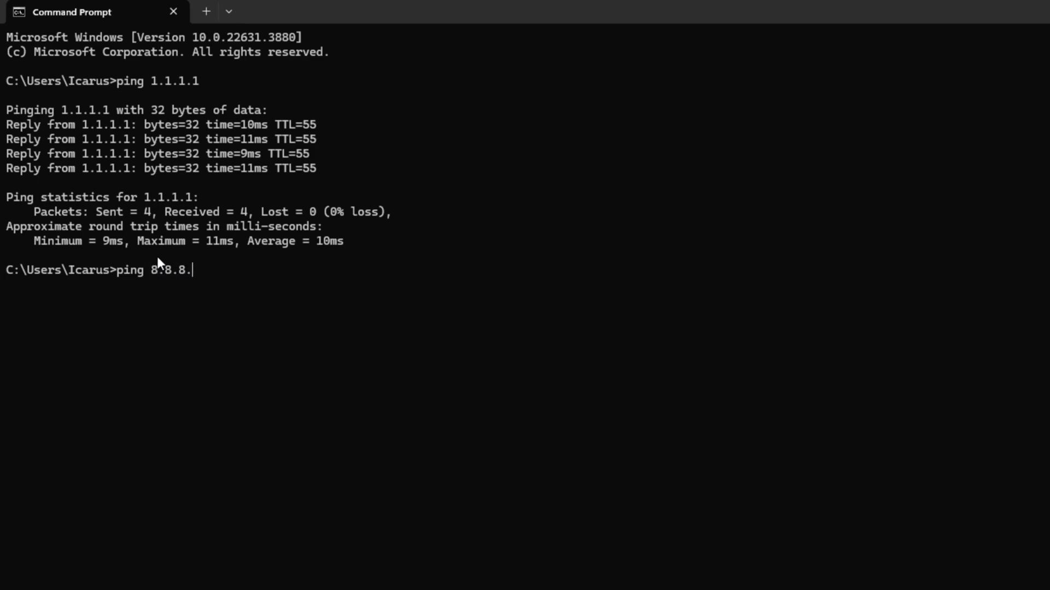
{"action": "key", "text": "Return"}
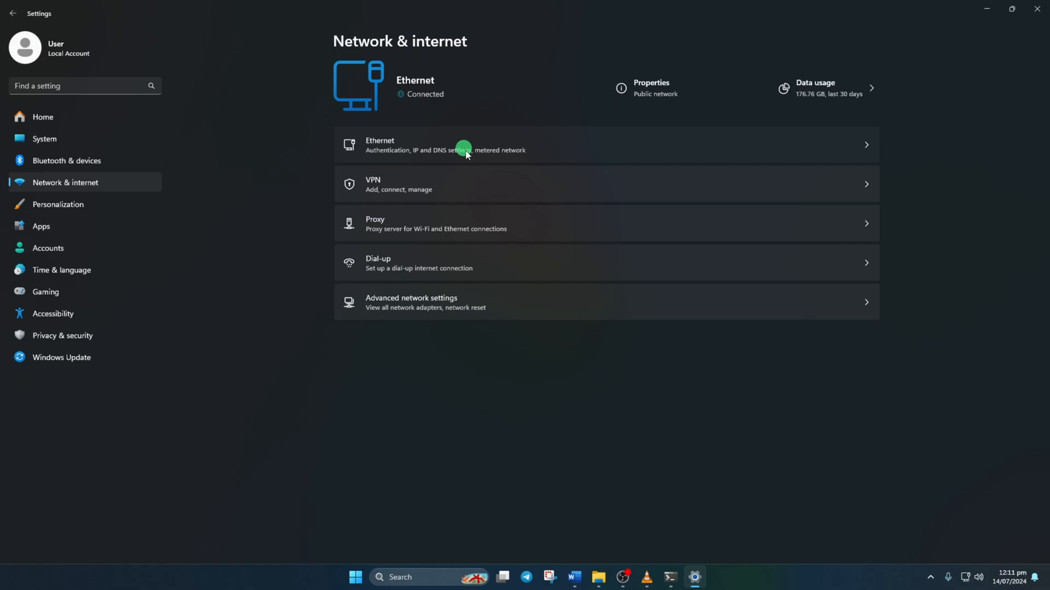
In the Ethernet details, switch DNS server assignment from Automatic (DHCP) to Manual
{"action": "left_click", "coordinate": [446, 144]}
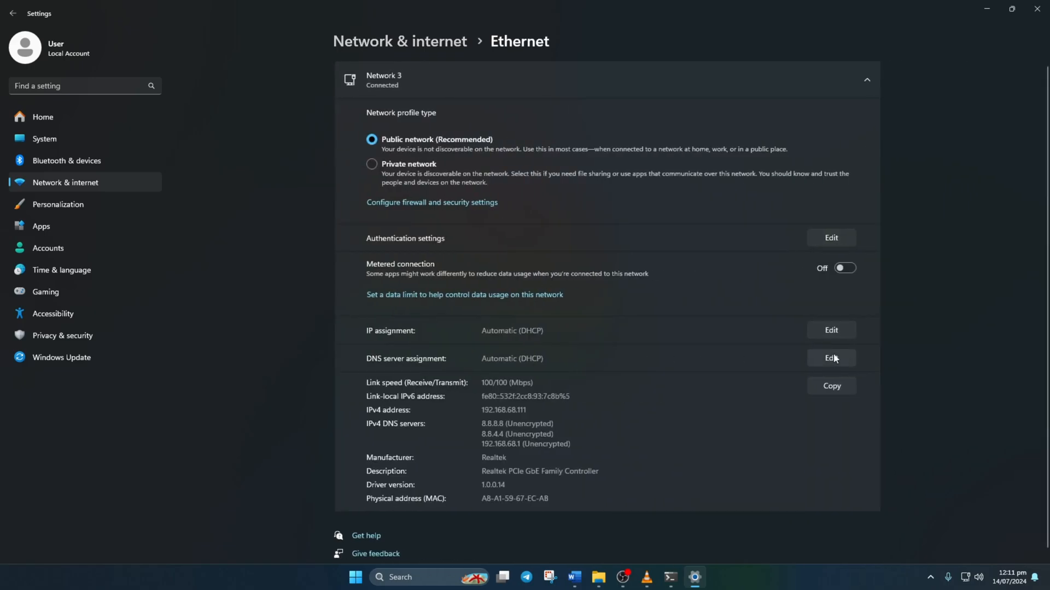
{"action": "left_click", "coordinate": [830, 359]}
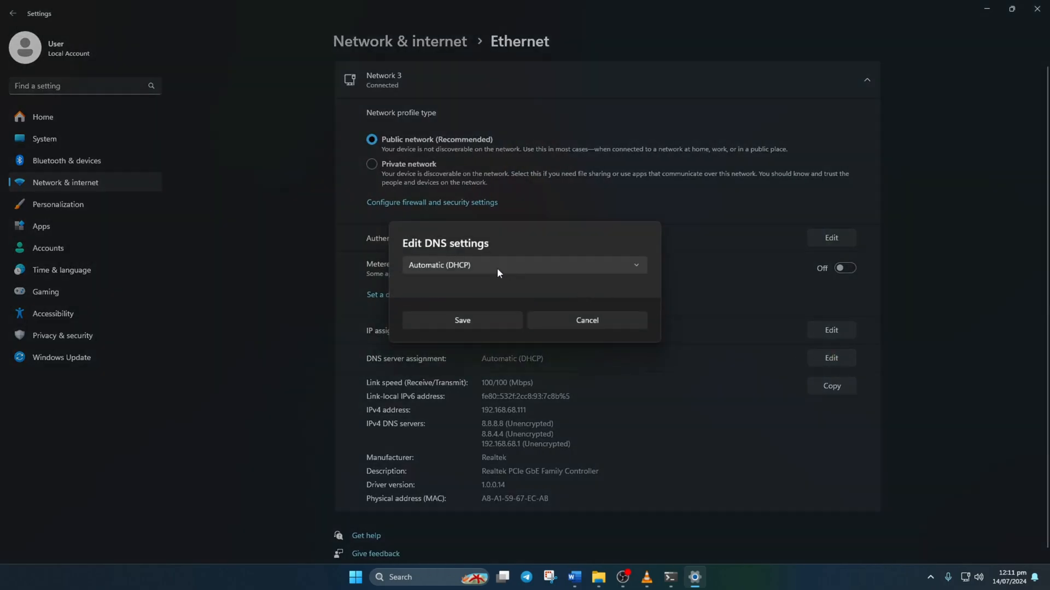
{"action": "left_click", "coordinate": [524, 265]}
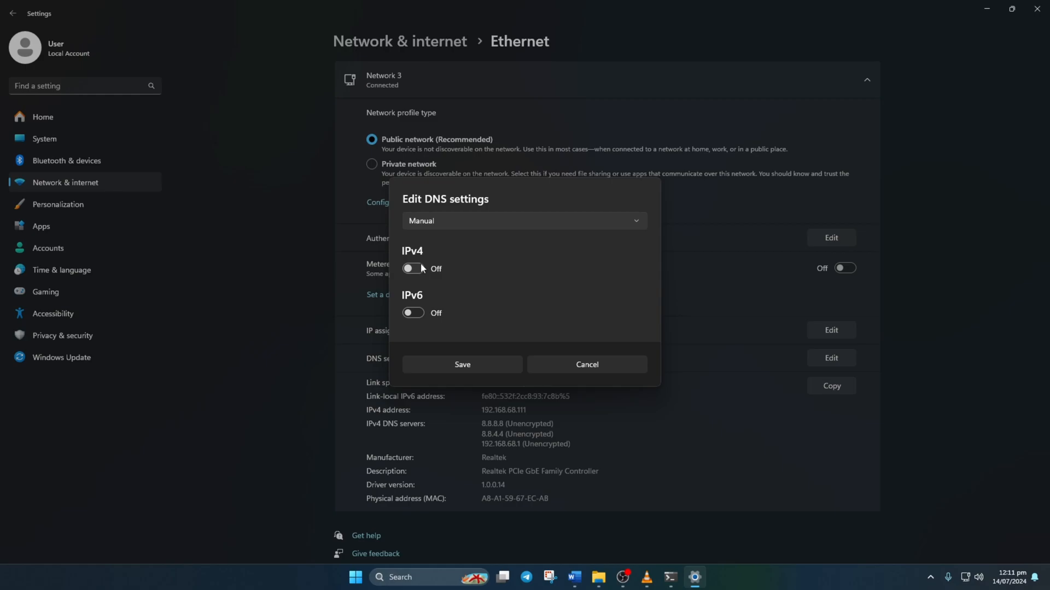
Enable IPv4 and save preferred DNS 8.8.8.8 with alternate 8.8.4.4 for the Ethernet connection
{"action": "left_click", "coordinate": [412, 269]}
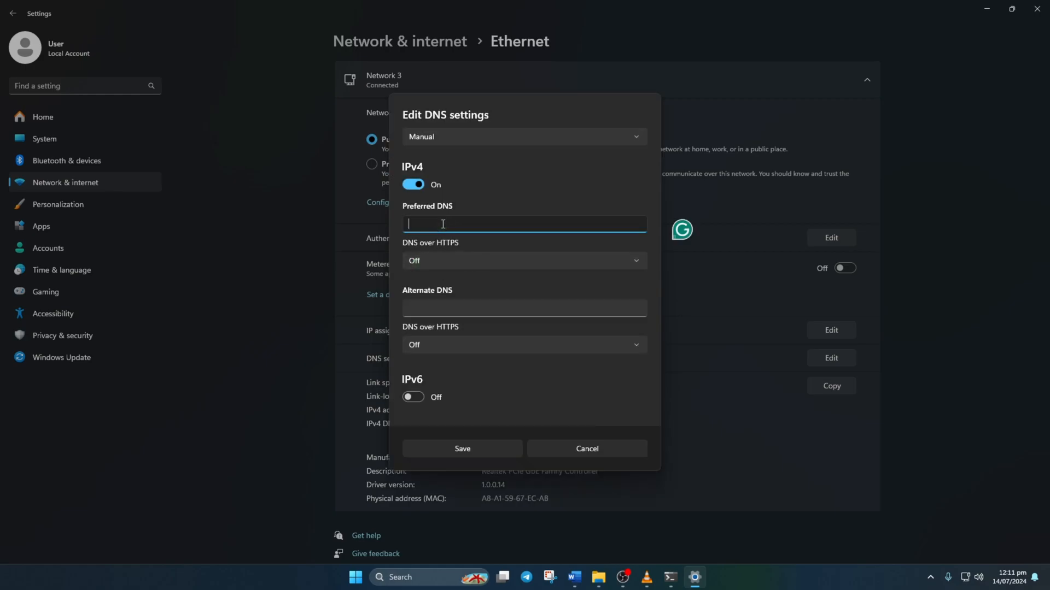
{"action": "type", "text": "1.1.1.1"}
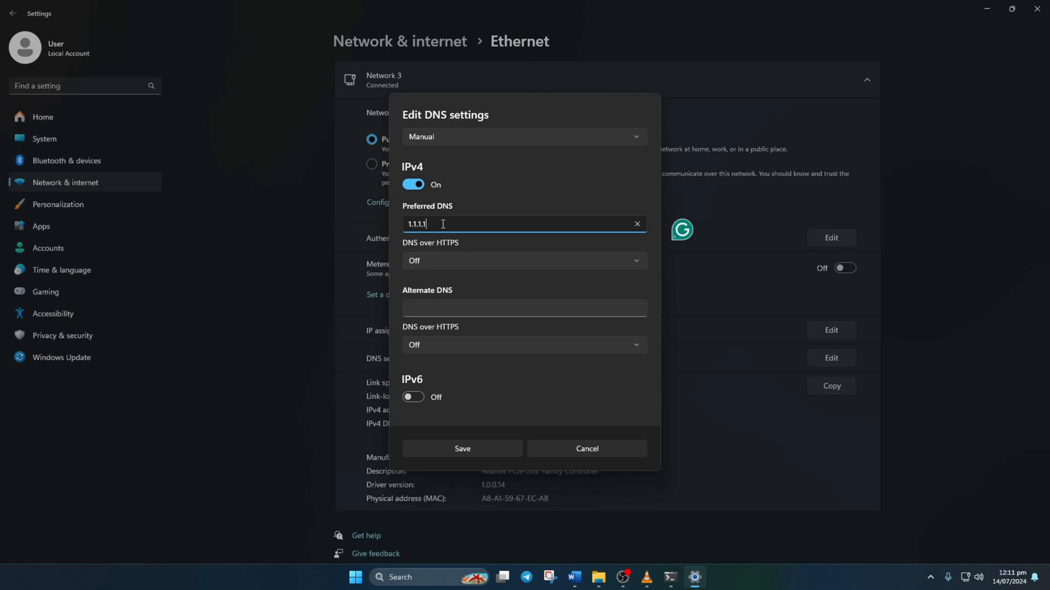
{"action": "left_click", "coordinate": [523, 307]}
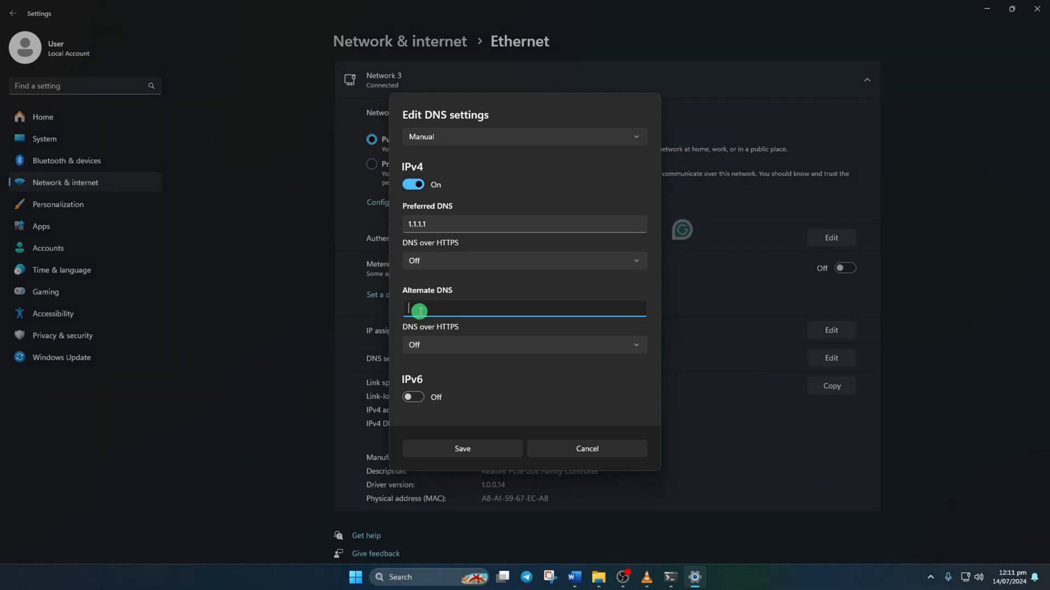
{"action": "type", "text": "1.0.0."}
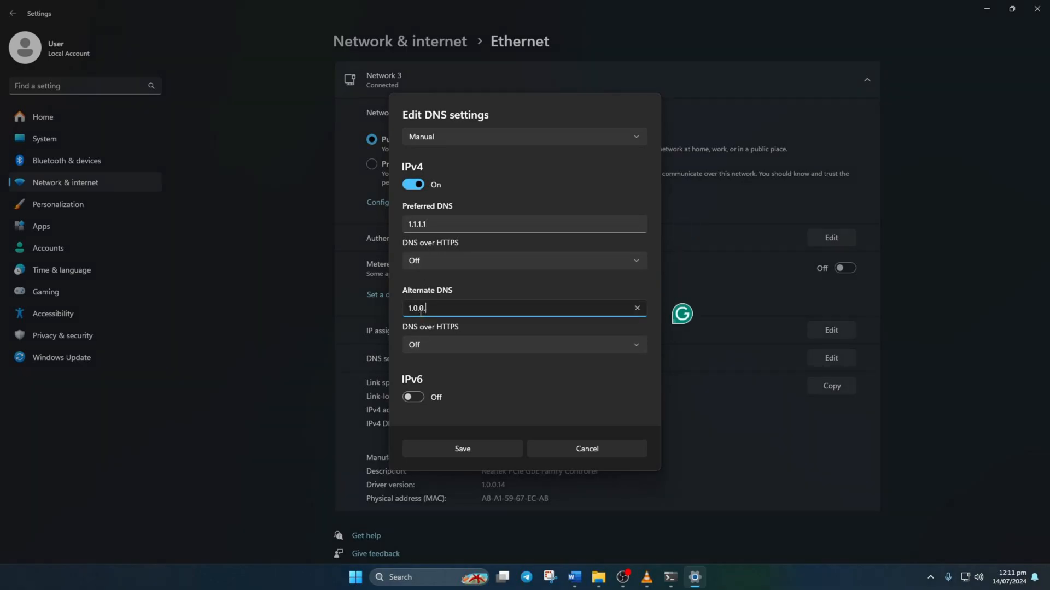
{"action": "type", "text": "1"}
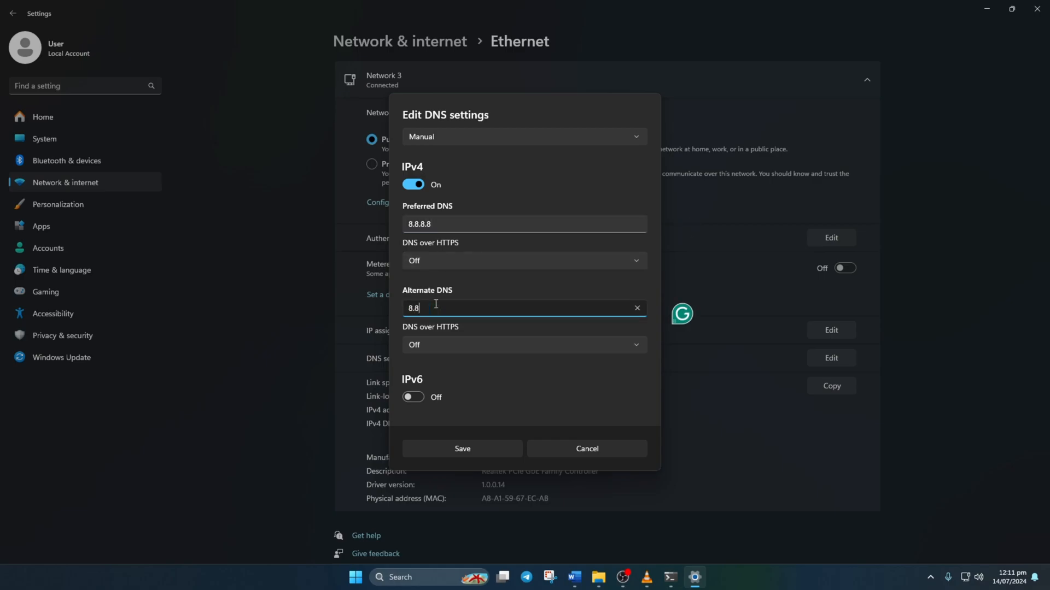
{"action": "type", "text": ".4.4"}
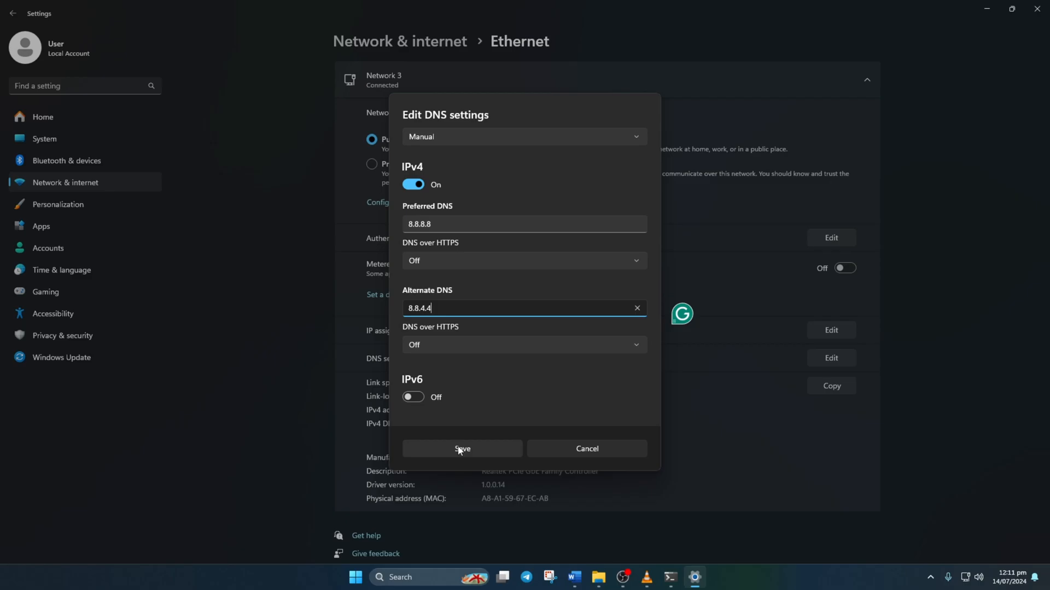
{"action": "left_click", "coordinate": [461, 449]}
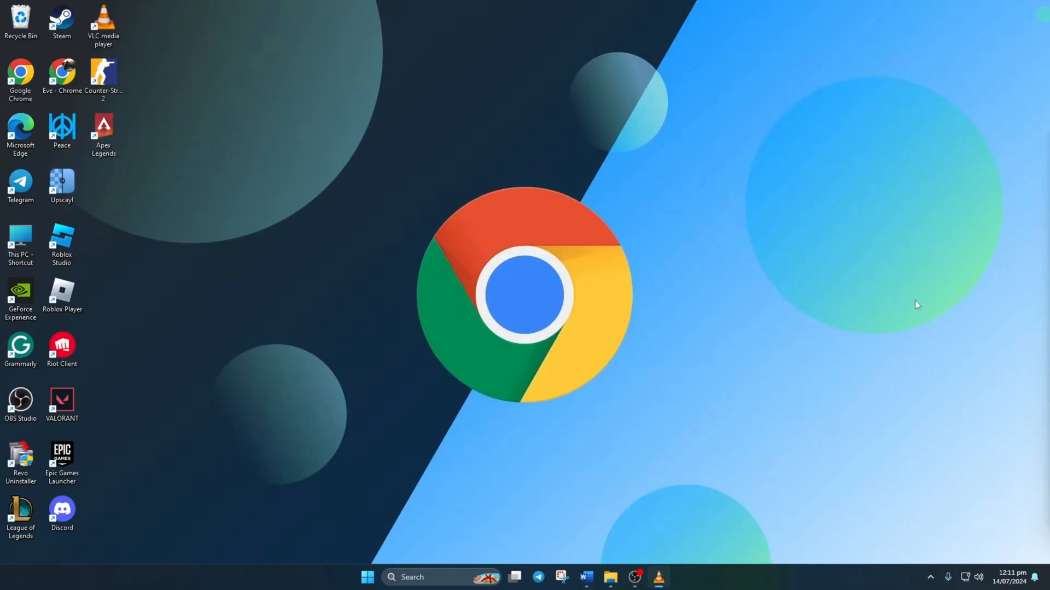
In Chrome's Privacy and security, delete all-time history, cookies and cached files, then close Chrome
{"action": "double_click", "coordinate": [19, 72]}
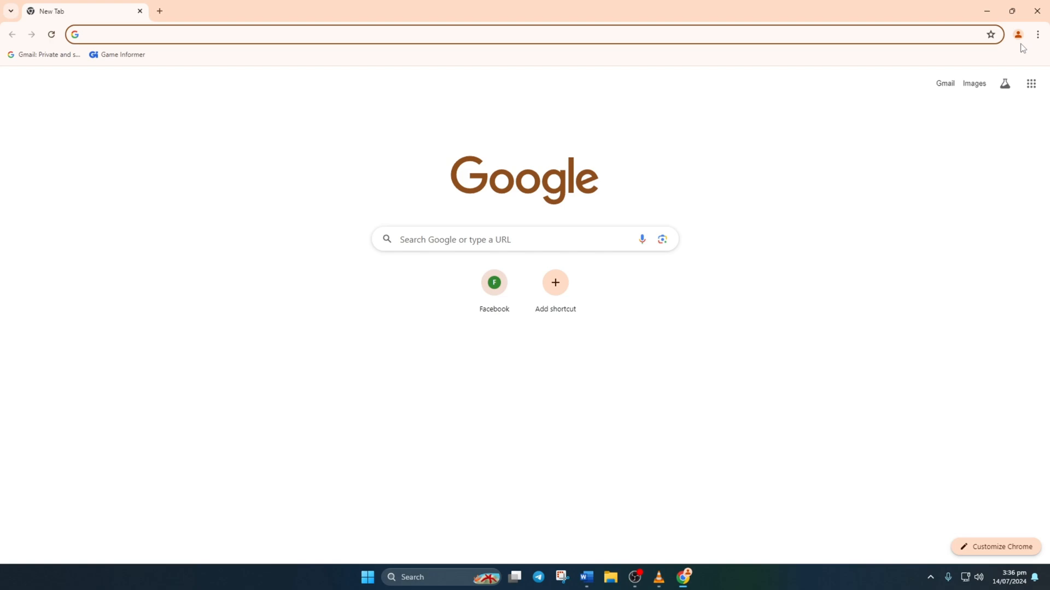
{"action": "left_click", "coordinate": [1036, 34]}
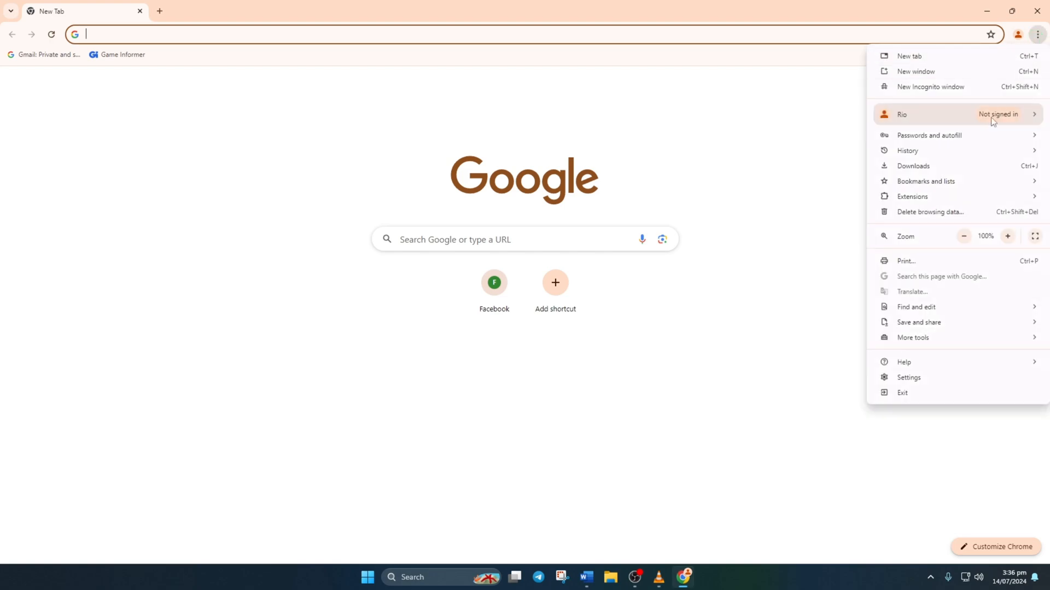
{"action": "left_click", "coordinate": [909, 377]}
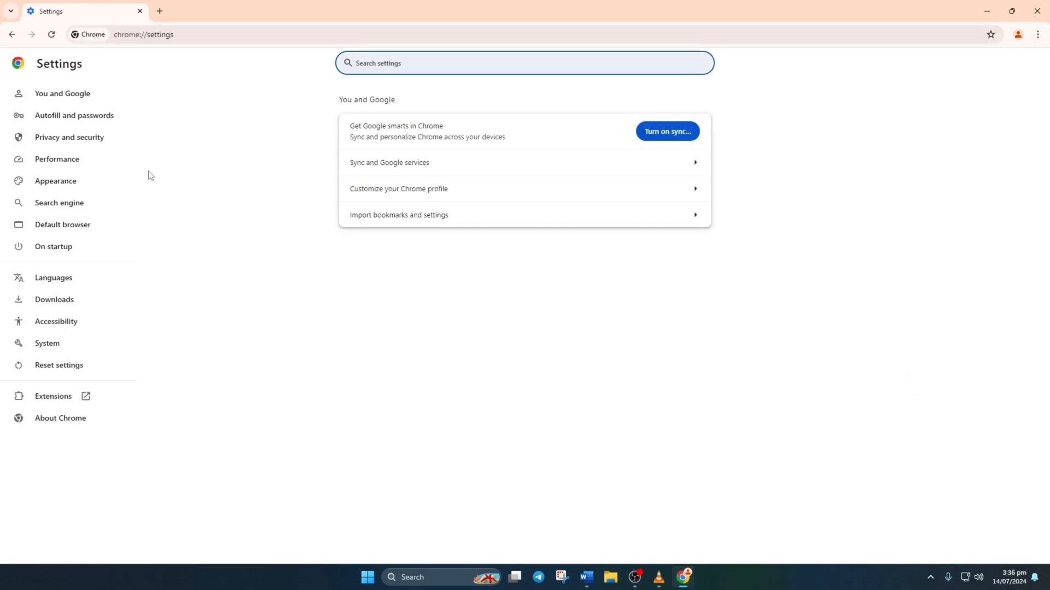
{"action": "left_click", "coordinate": [68, 138]}
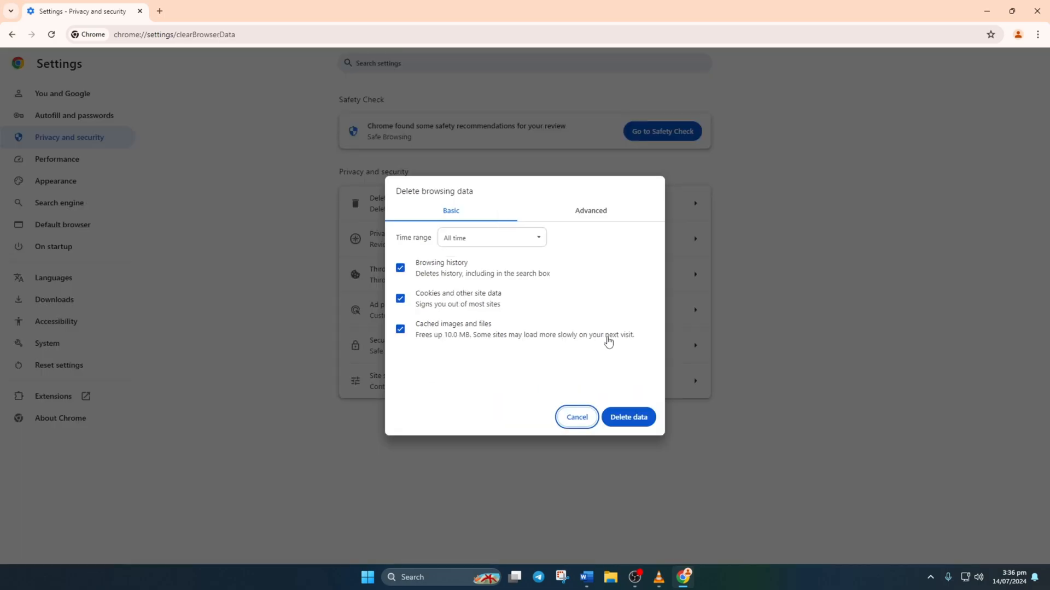
{"action": "left_click", "coordinate": [491, 237]}
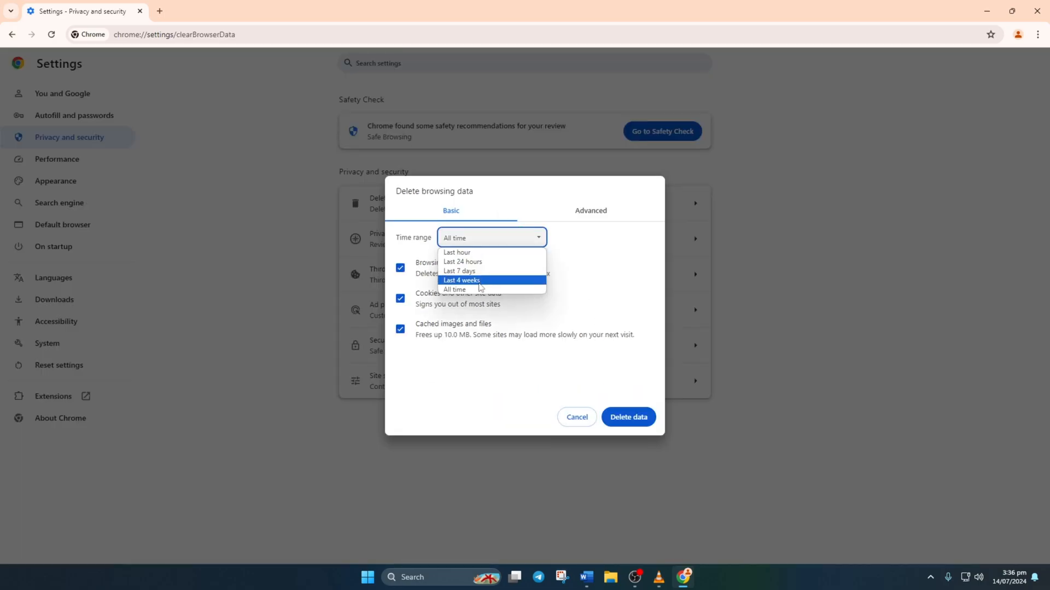
{"action": "left_click", "coordinate": [454, 288]}
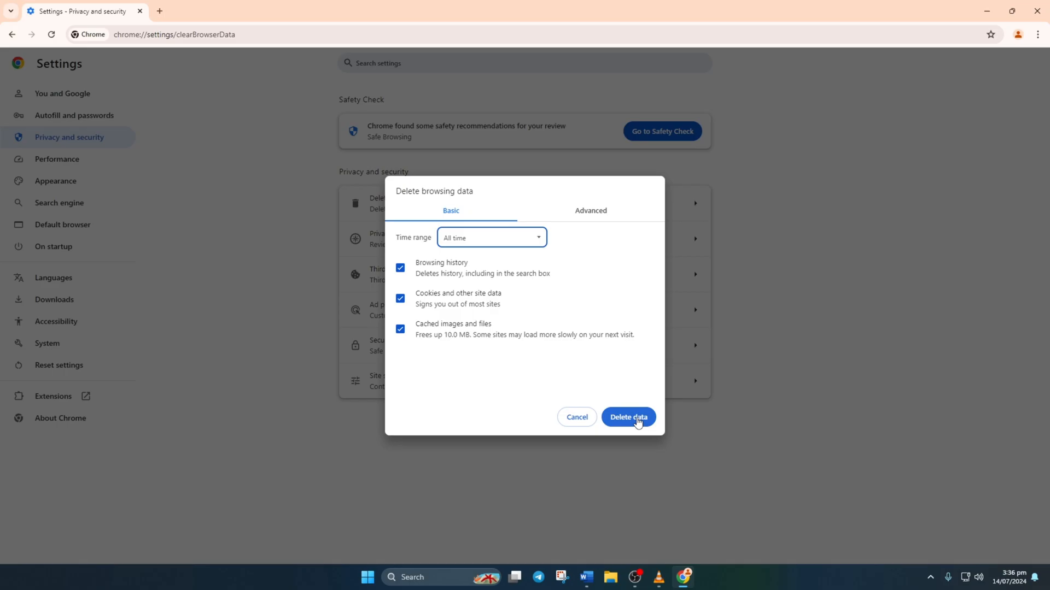
{"action": "left_click", "coordinate": [628, 416]}
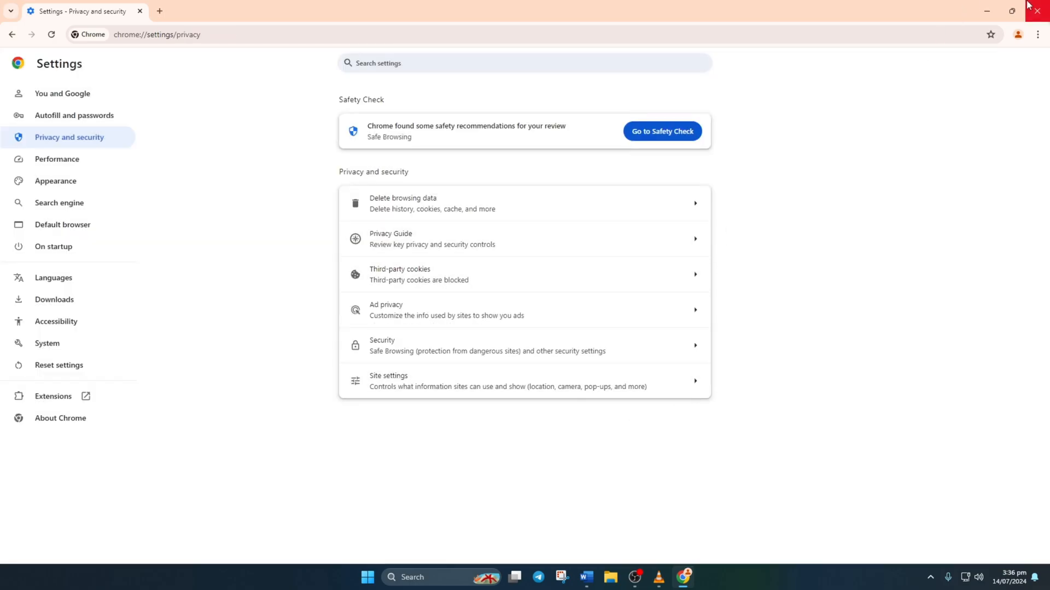
{"action": "left_click", "coordinate": [1041, 11]}
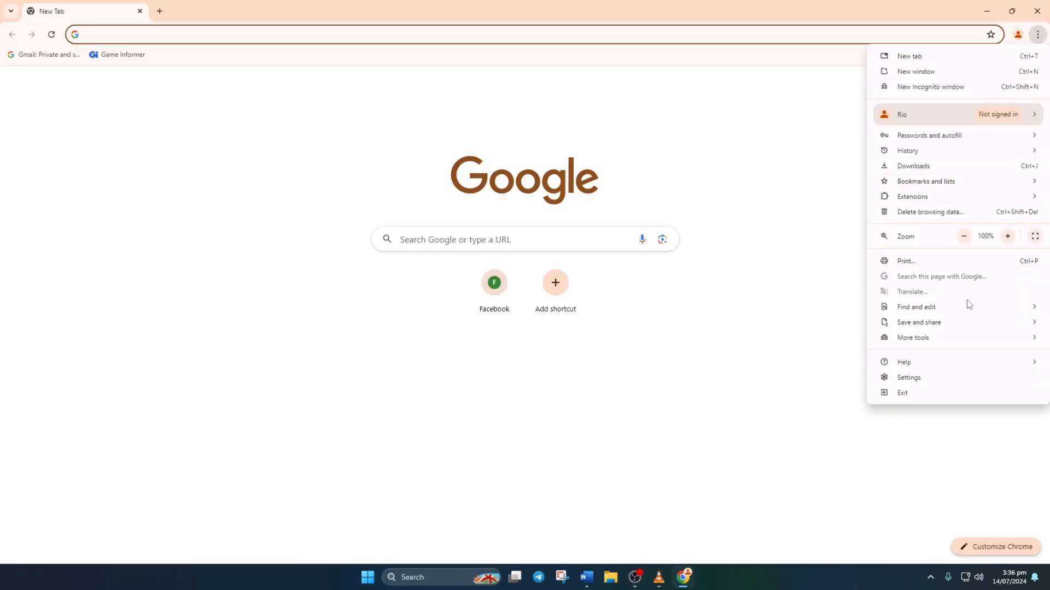
Go to Chrome's Reset settings page to restore original defaults, then minimise the browser
{"action": "left_click", "coordinate": [909, 377]}
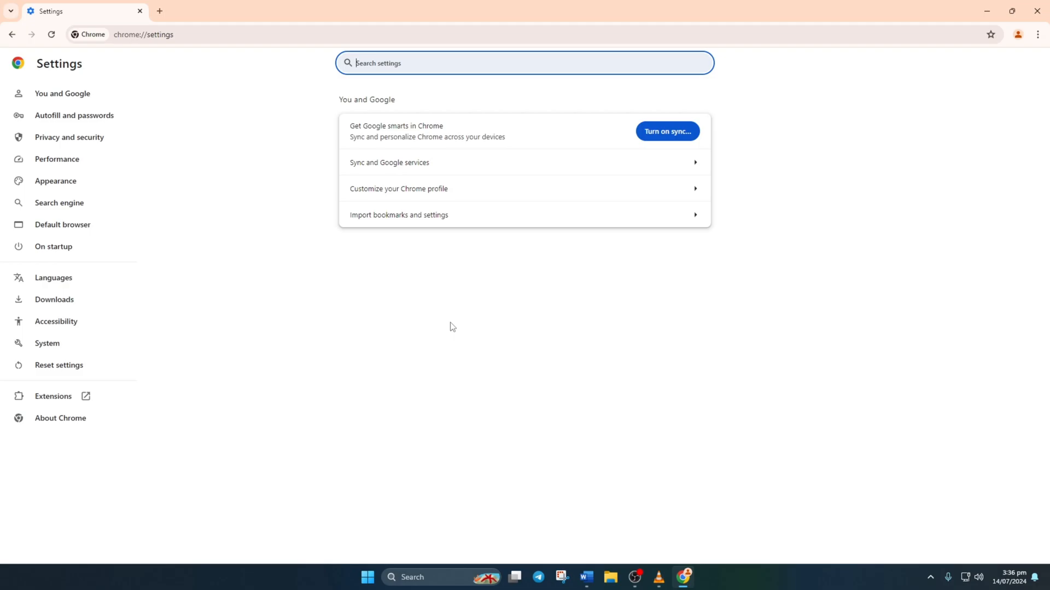
{"action": "left_click", "coordinate": [58, 365]}
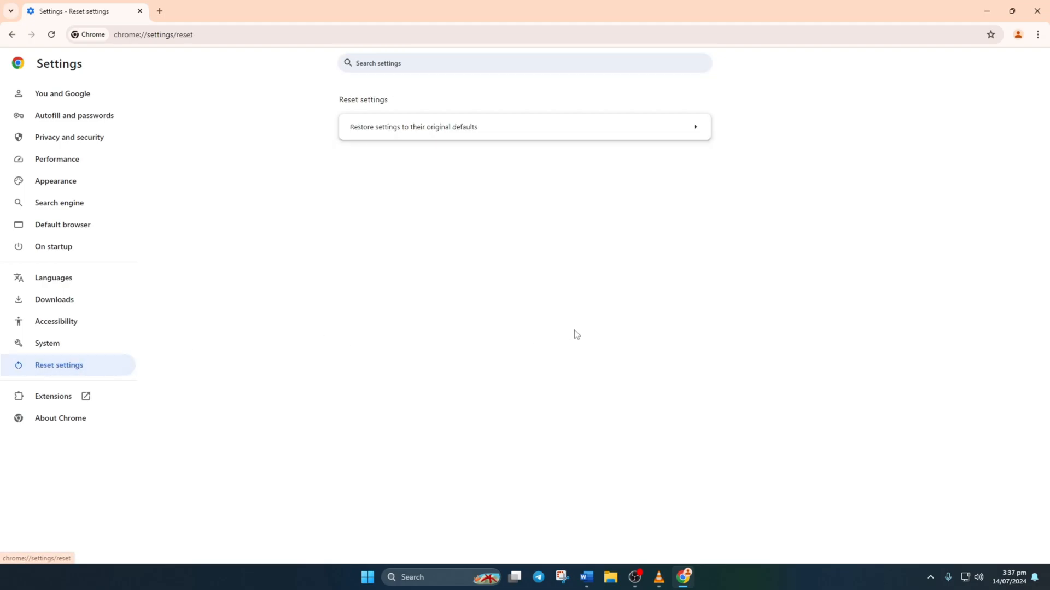
{"action": "left_click", "coordinate": [524, 127]}
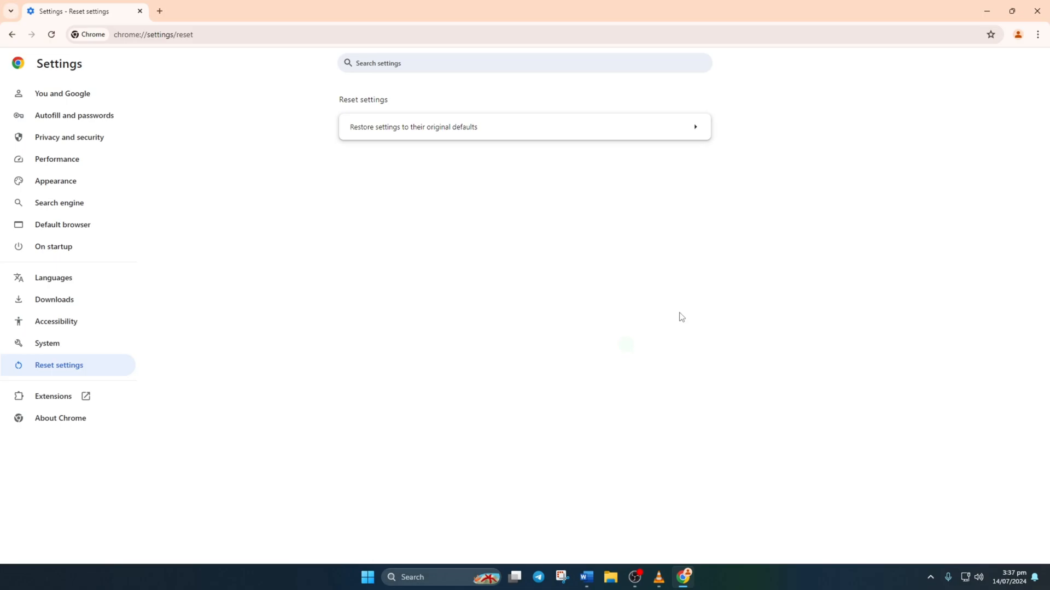
{"action": "mouse_move", "coordinate": [984, 4]}
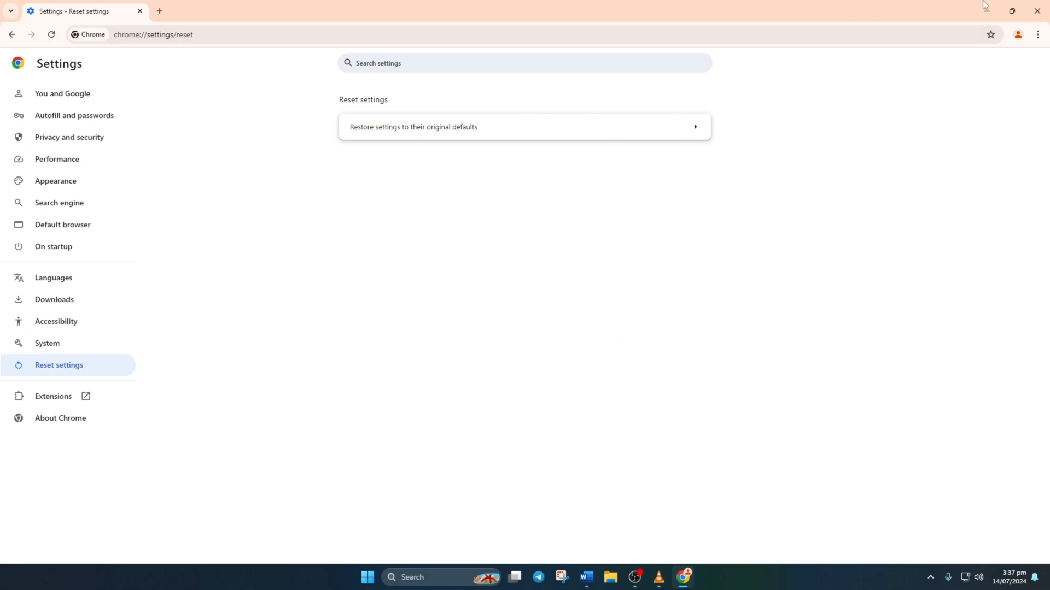
{"action": "left_click", "coordinate": [1037, 11]}
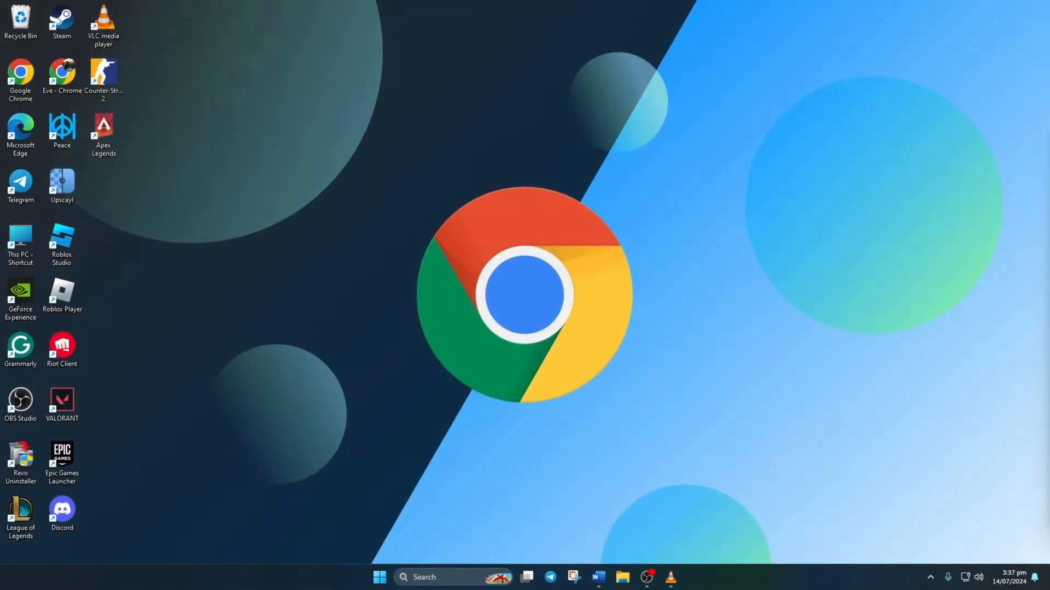